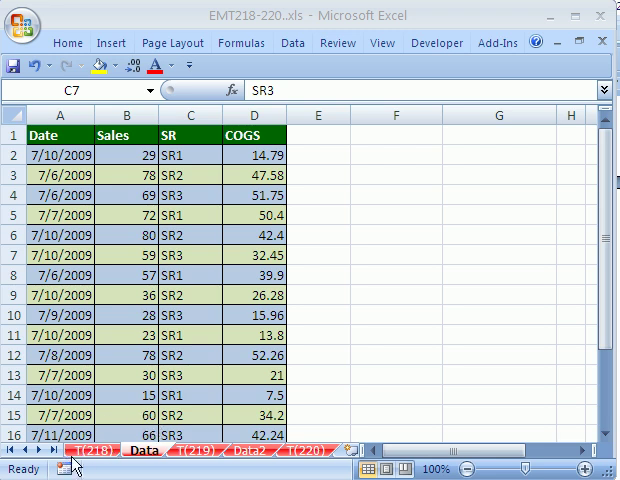
mouse_move(80, 458)
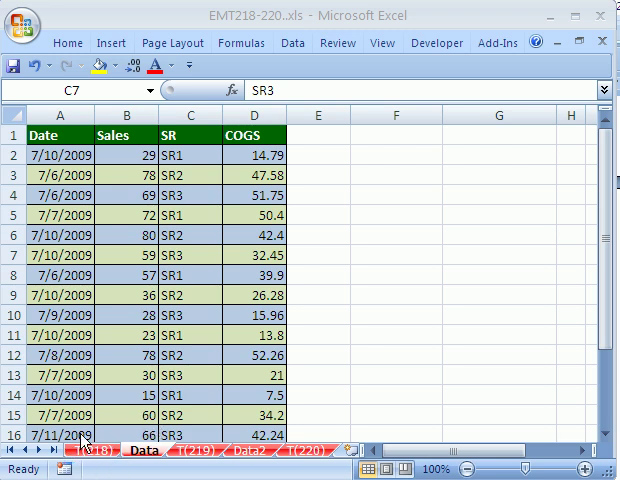
mouse_move(407, 245)
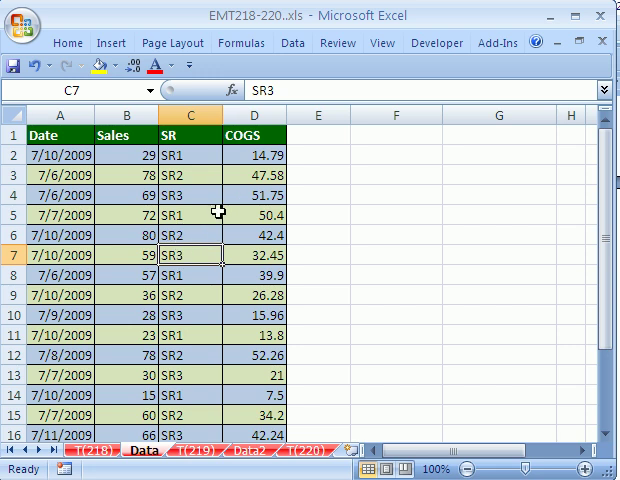
mouse_move(130, 310)
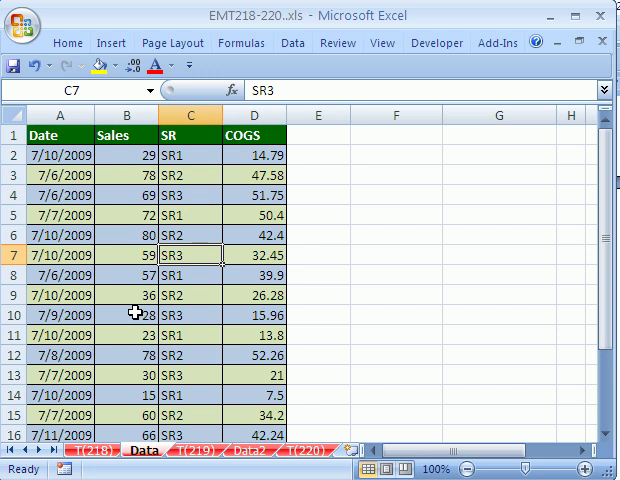
mouse_move(138, 298)
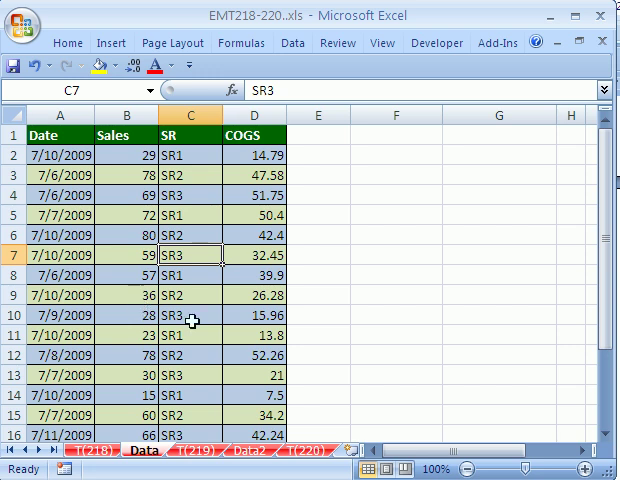
- Turn the Date, Sales, SR and COGS range $A$1:$D$18 into a table with headers
scroll("down", 3)
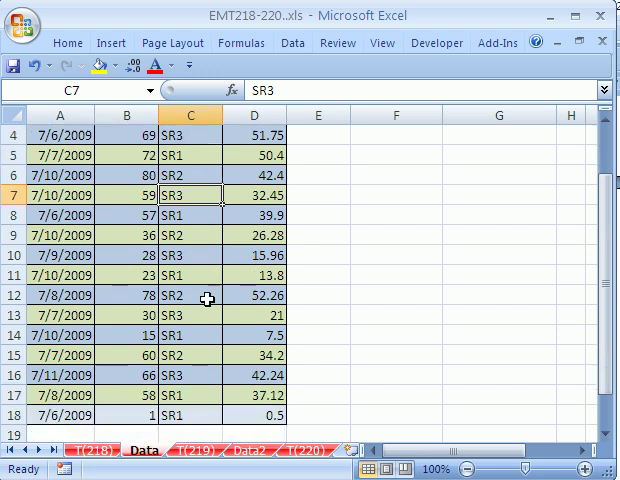
scroll("down", 3)
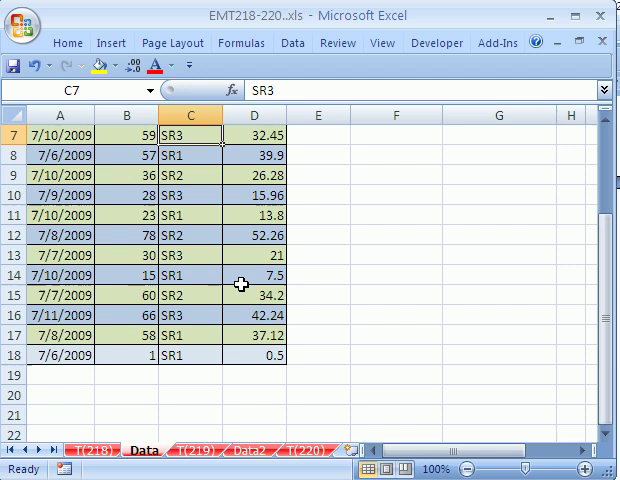
scroll("up", 3)
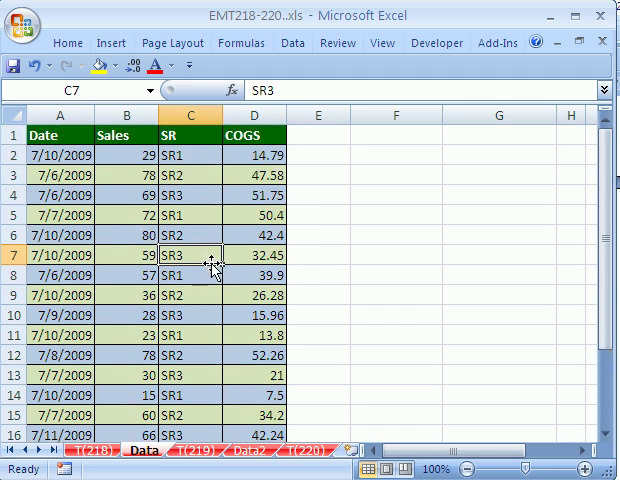
mouse_move(96, 466)
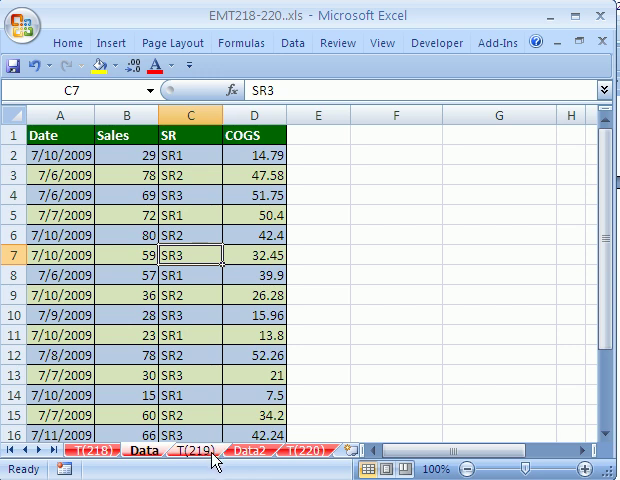
left_click(193, 218)
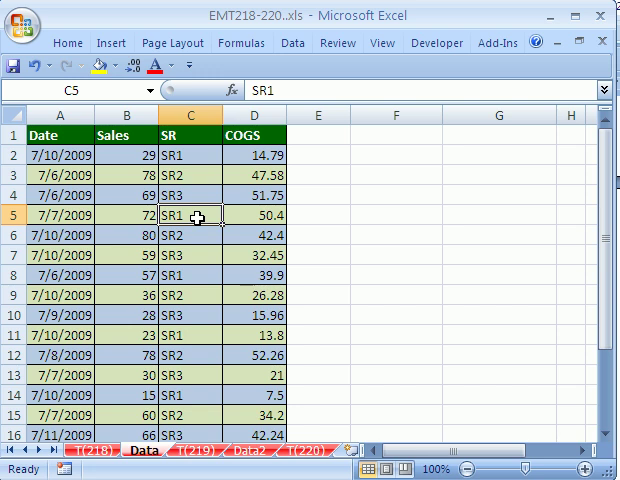
mouse_move(175, 148)
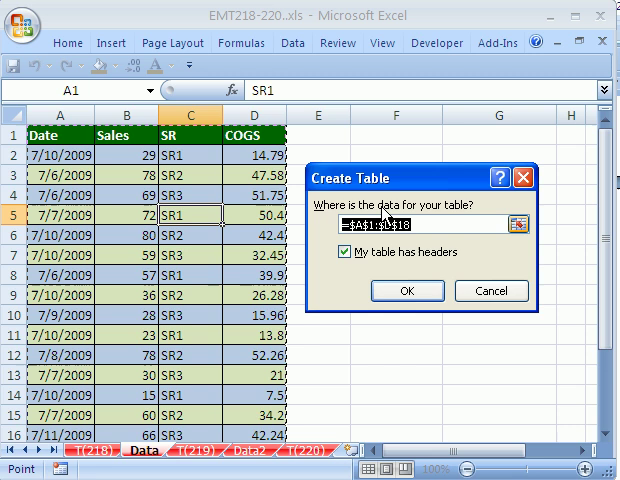
left_click(407, 291)
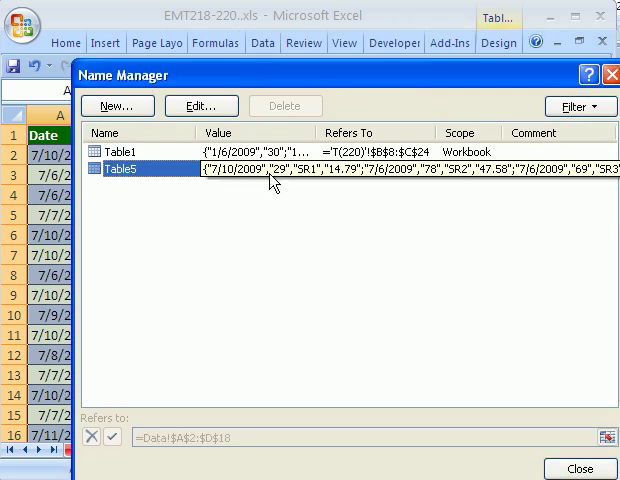
- Verify in Name Manager that Table5 refers to Data!A2:D18, then close it
left_click(345, 169)
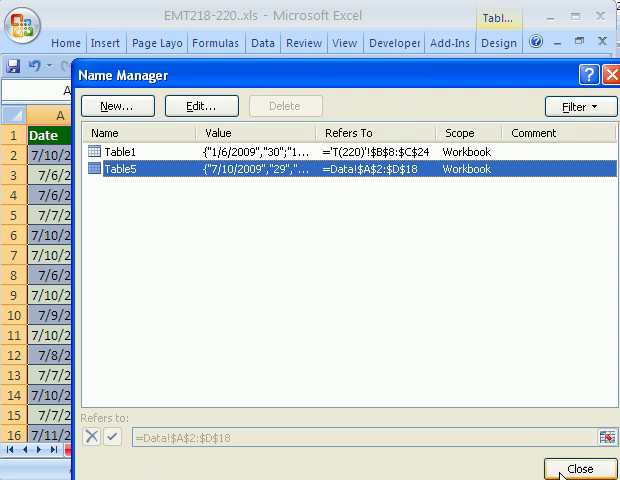
left_click(579, 468)
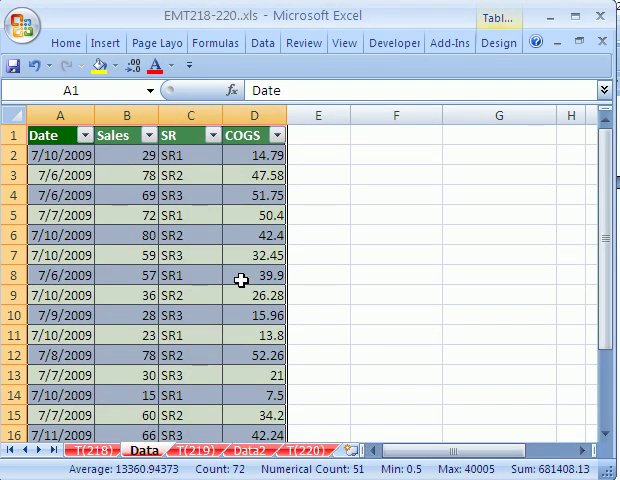
left_click(130, 195)
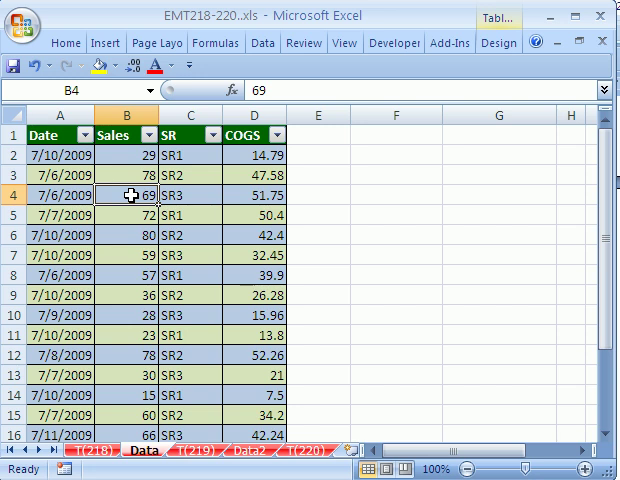
mouse_move(258, 30)
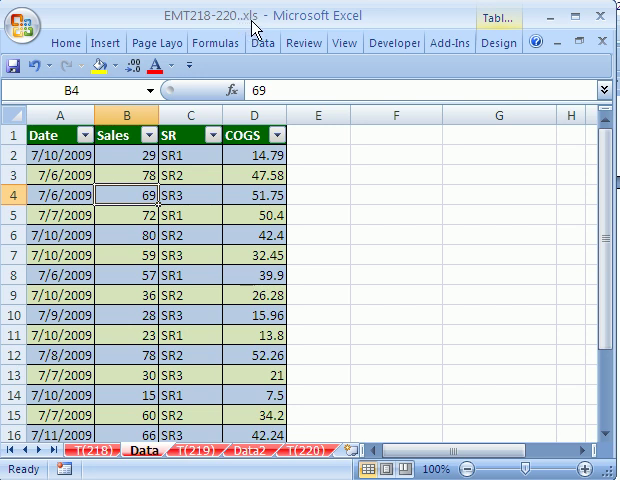
mouse_move(253, 27)
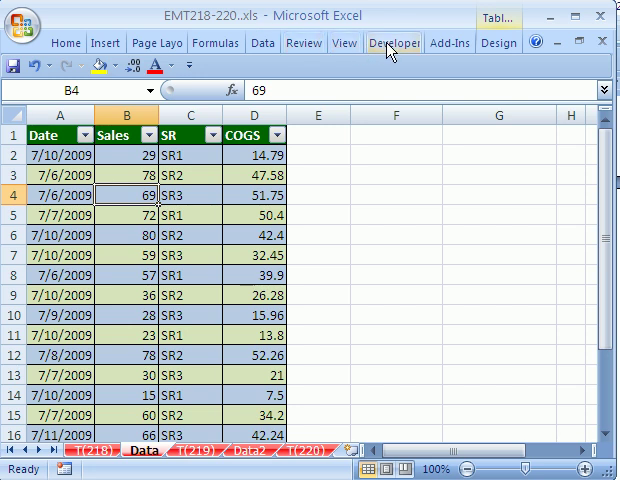
left_click(390, 43)
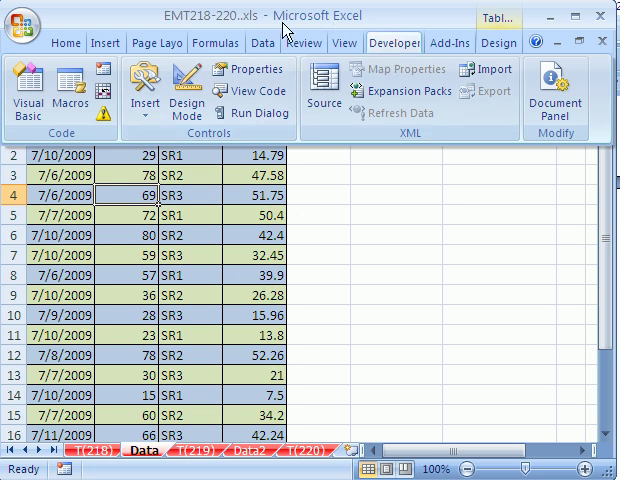
left_click(20, 20)
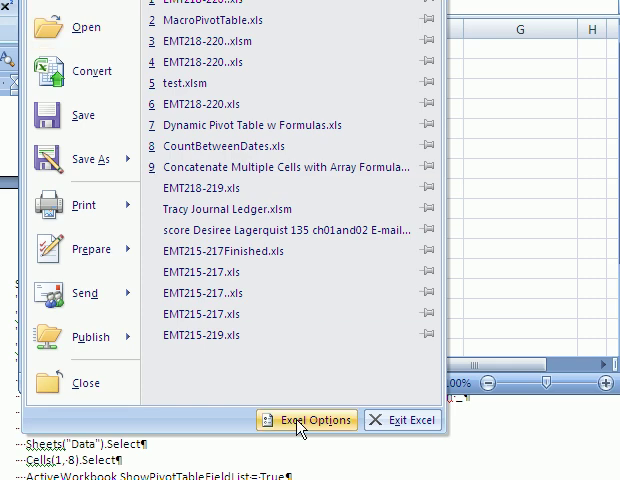
left_click(314, 419)
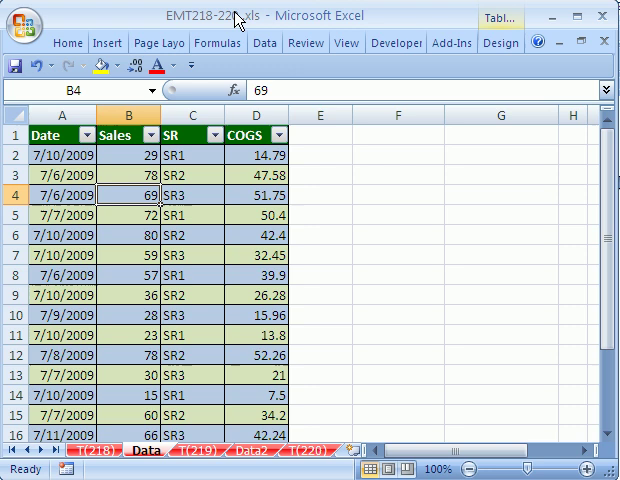
- Record a macro named Pivot1 in this workbook with shortcut Ctrl+Shift+R
left_click(395, 43)
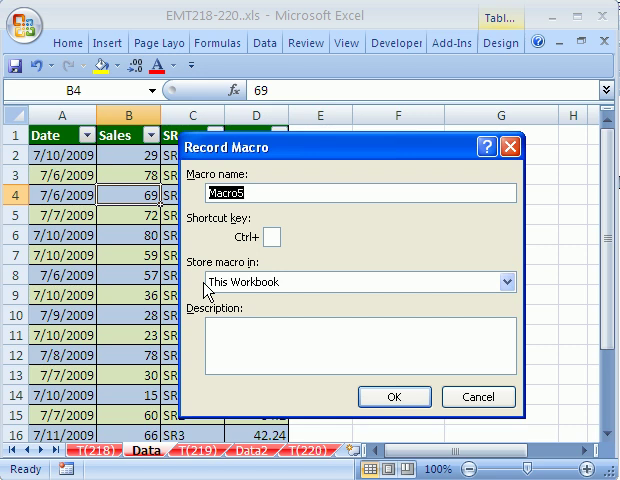
type("Pivot1")
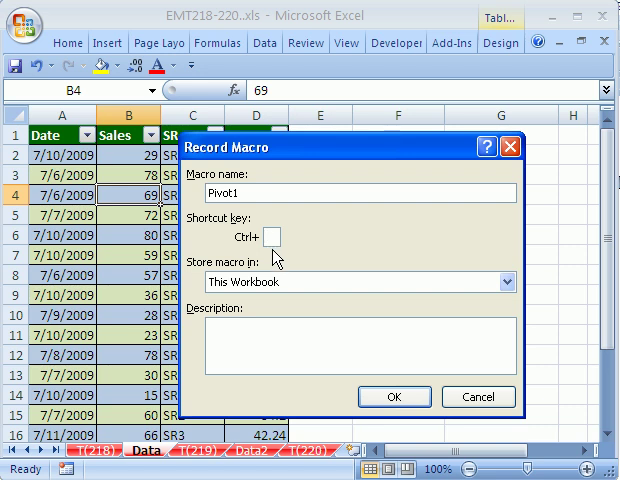
type("R")
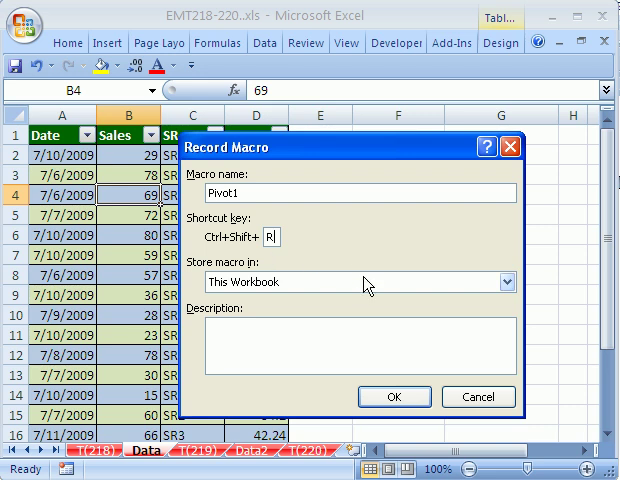
left_click(393, 396)
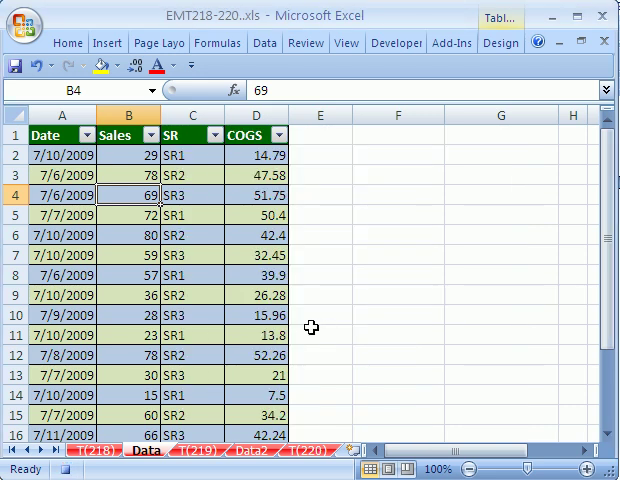
- Insert an empty PivotTable from Table5 on the existing worksheet at Data!$F$1
left_click(107, 43)
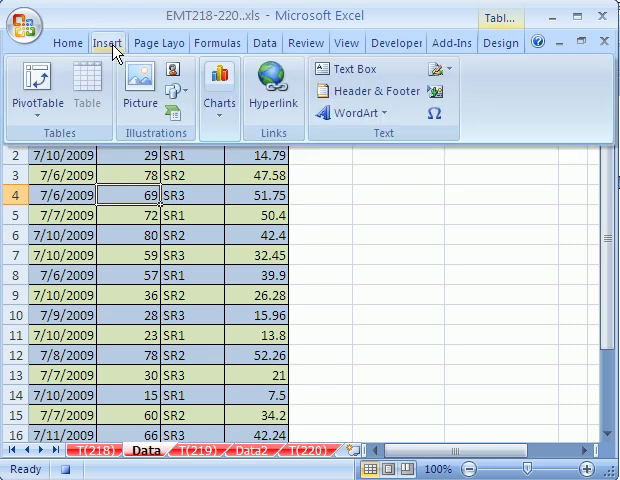
left_click(37, 90)
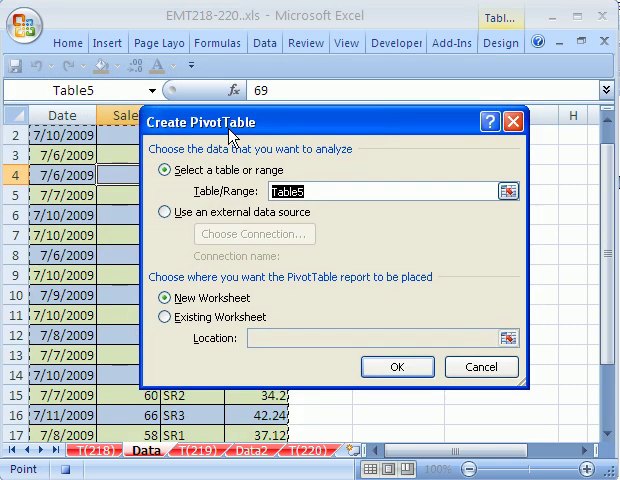
mouse_move(305, 205)
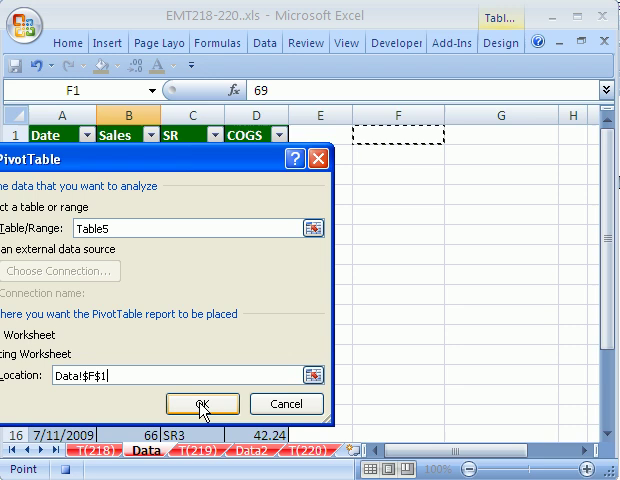
left_click(201, 404)
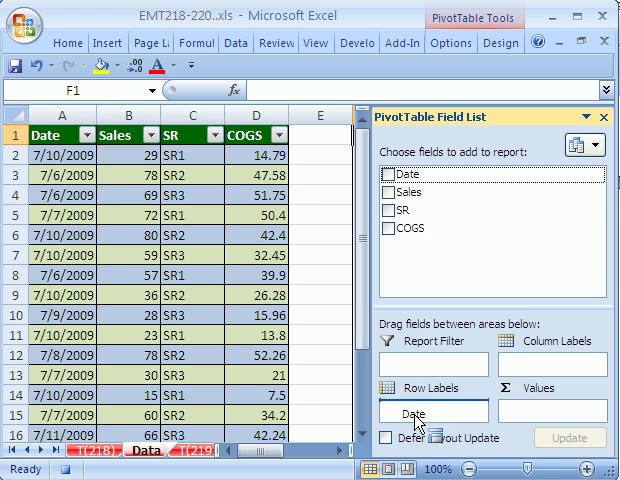
- Sum Sales by Date rows and SR columns (total 839), then leave the pivot table
left_click(389, 171)
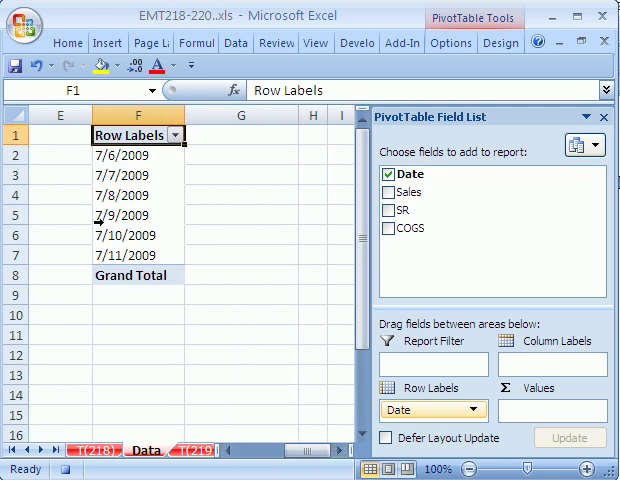
left_click(390, 192)
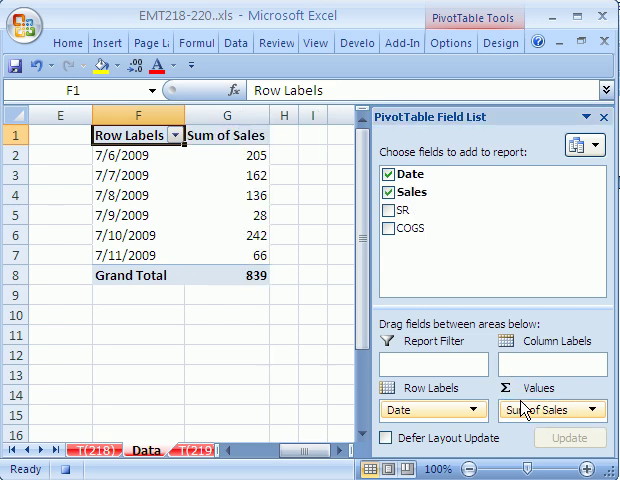
left_click_drag(408, 210, 525, 357)
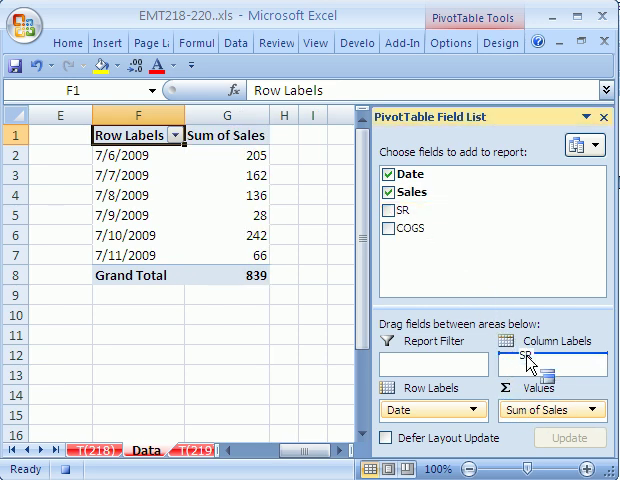
left_click(406, 210)
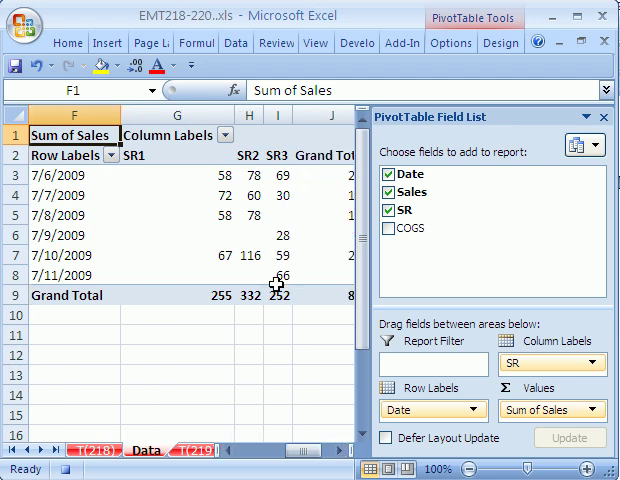
mouse_move(170, 197)
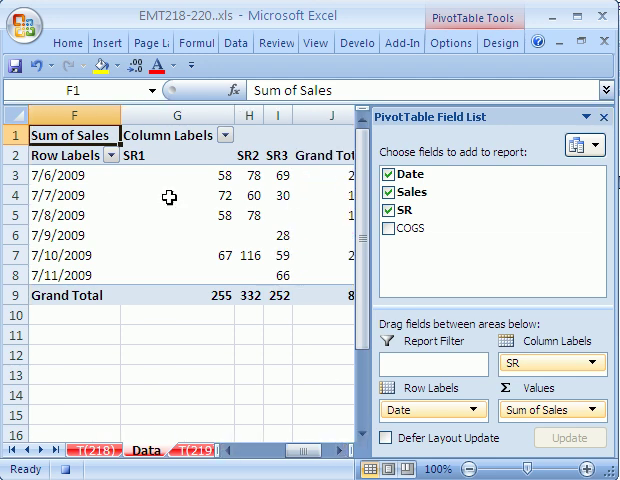
mouse_move(212, 248)
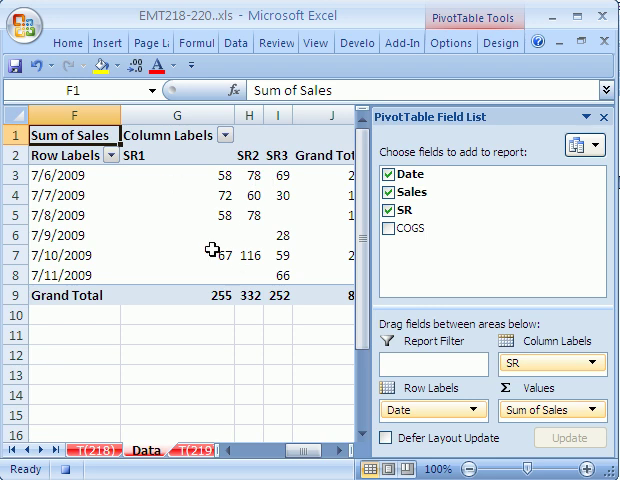
left_click(607, 117)
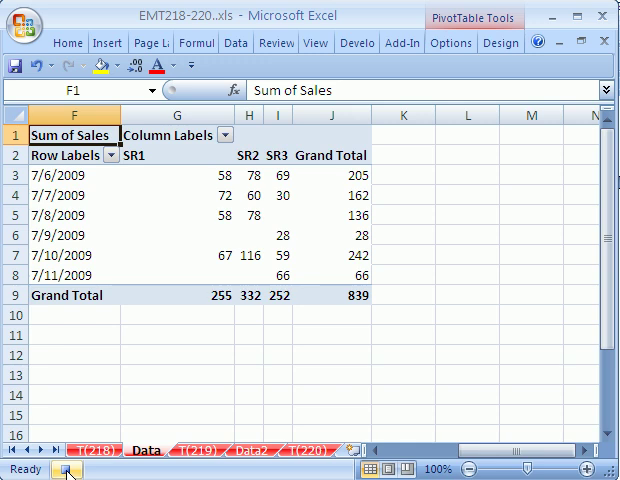
scroll("left", 3)
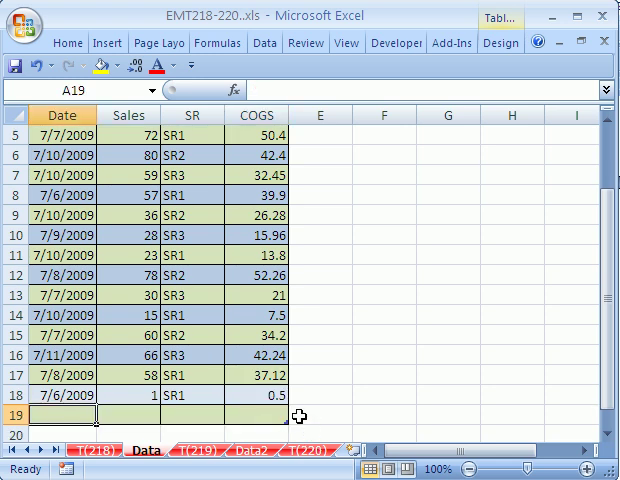
- Append a new 7/6/2009 sales record below Table5 and begin its SR value
type("7/6/2009")
left_click(128, 415)
type("1")
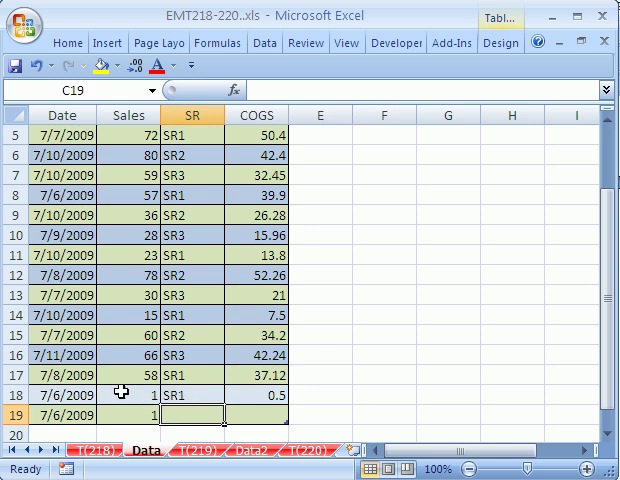
mouse_move(206, 466)
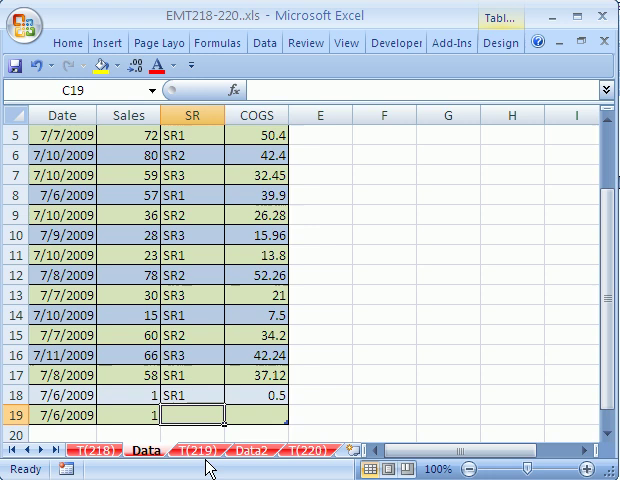
type("SR")
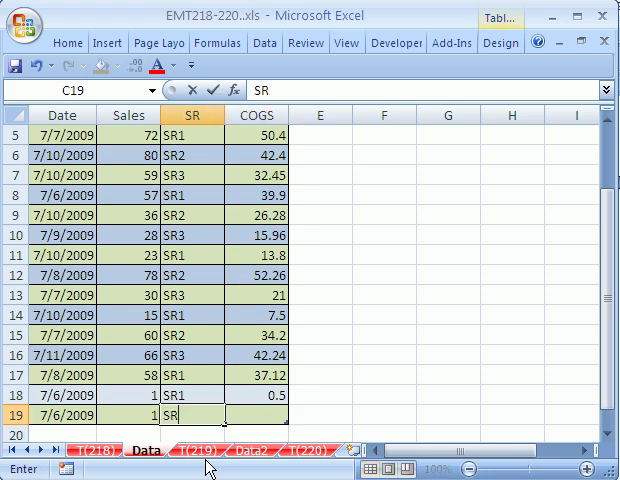